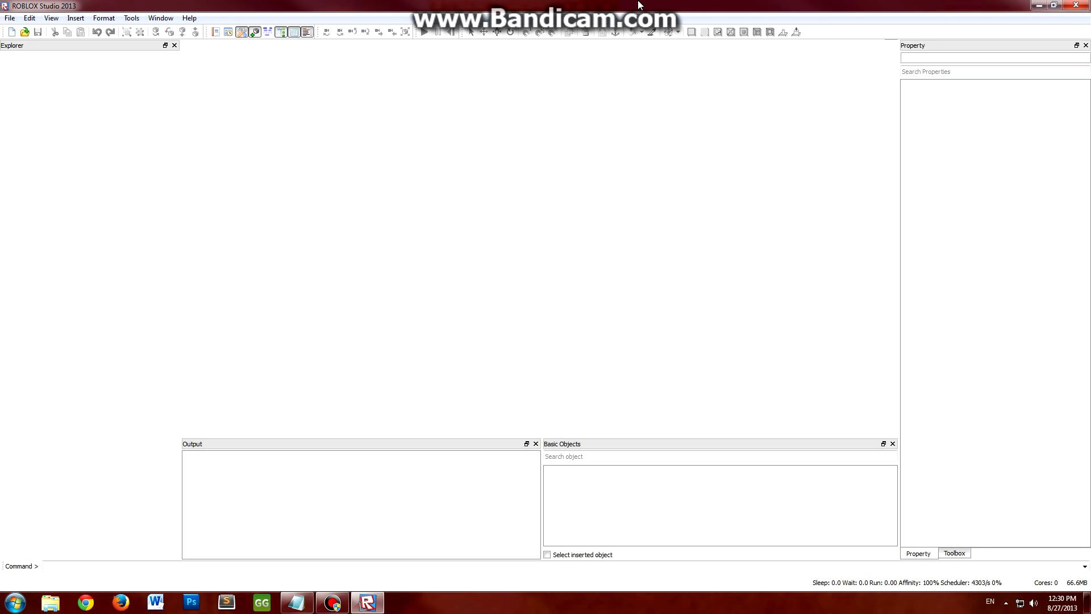
pyautogui.moveTo(12, 30)
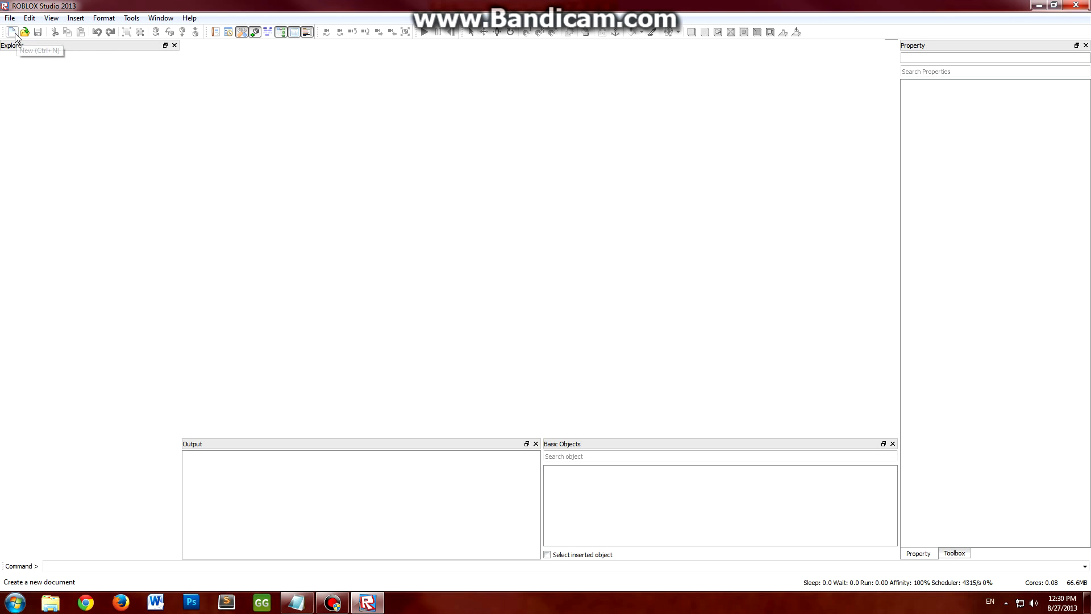
# Create a new blank place, Place1, bringing up its Save As dialog
pyautogui.click(14, 28)
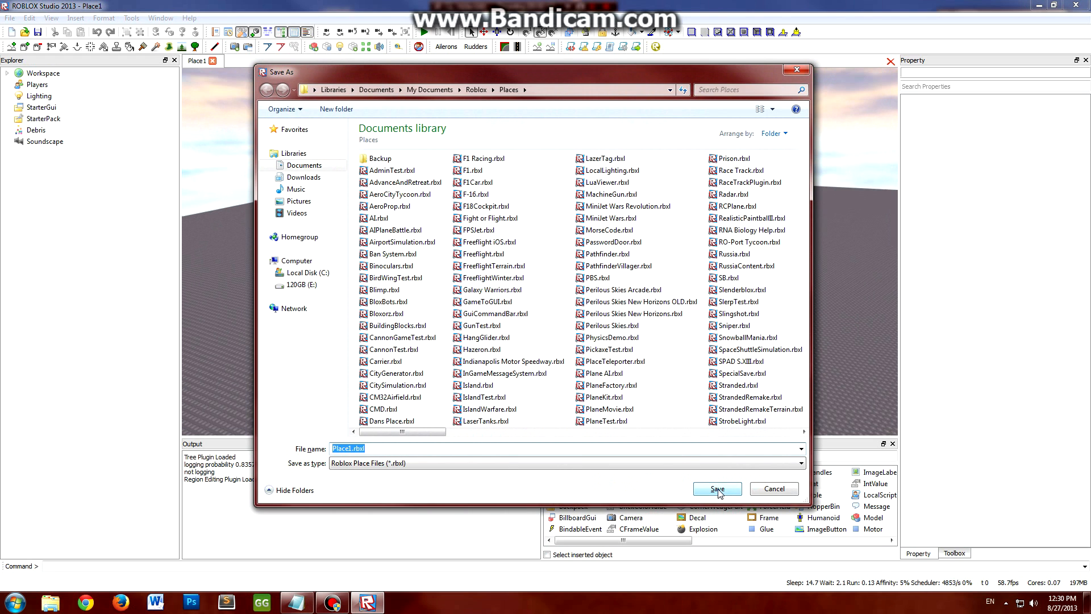
# Save the place as PlaneTutorial01.rbxl in the Places folder
pyautogui.write('PlaneTutorial01')
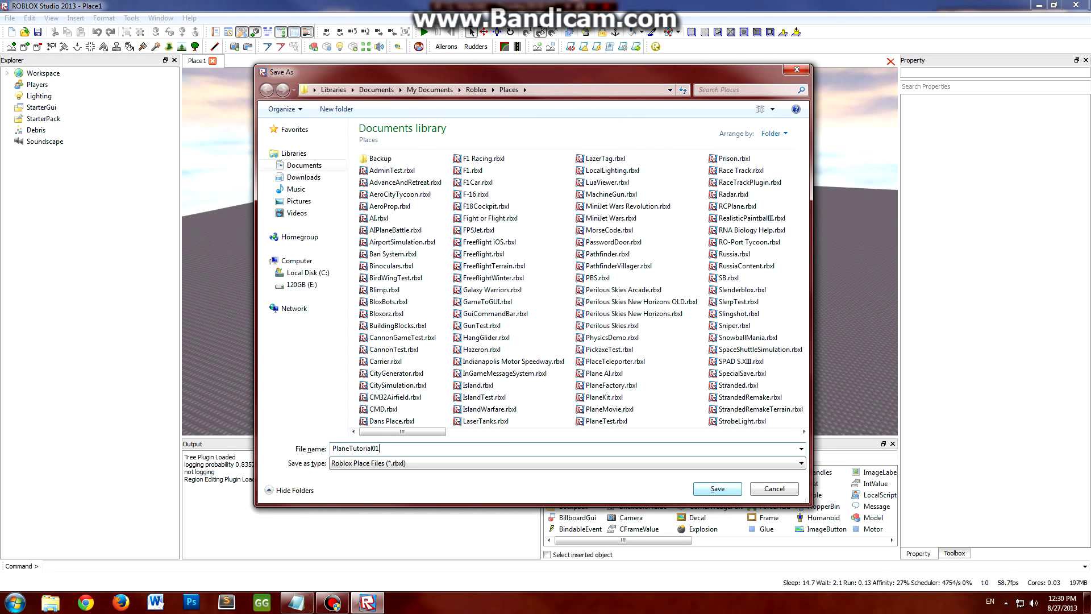
pyautogui.click(717, 488)
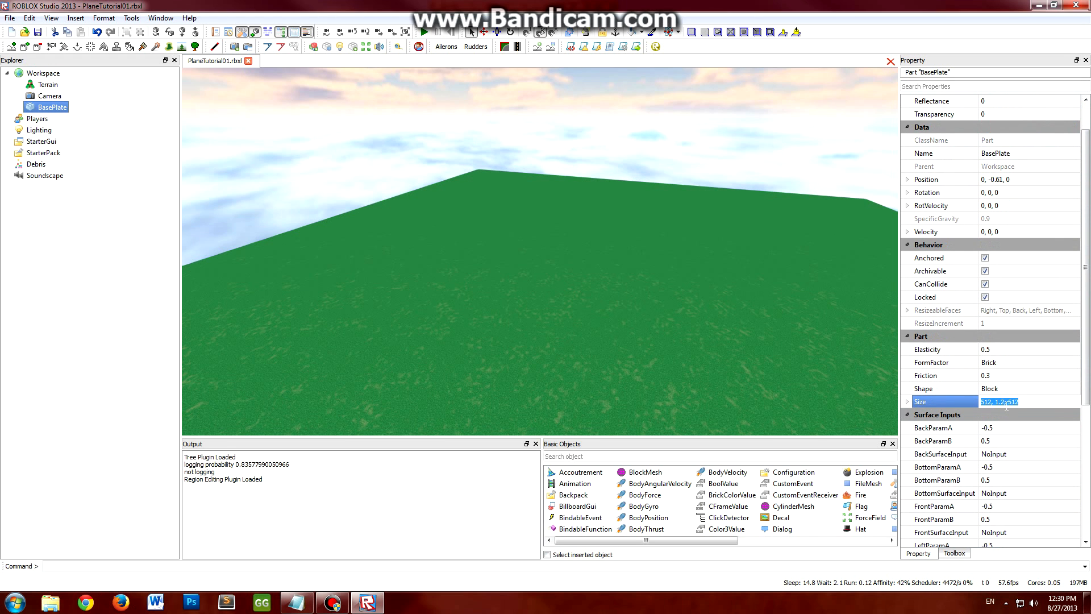
# Set the BasePlate size to 9999,0,9999 and browse objects to insert
pyautogui.write('9999,0,9999')
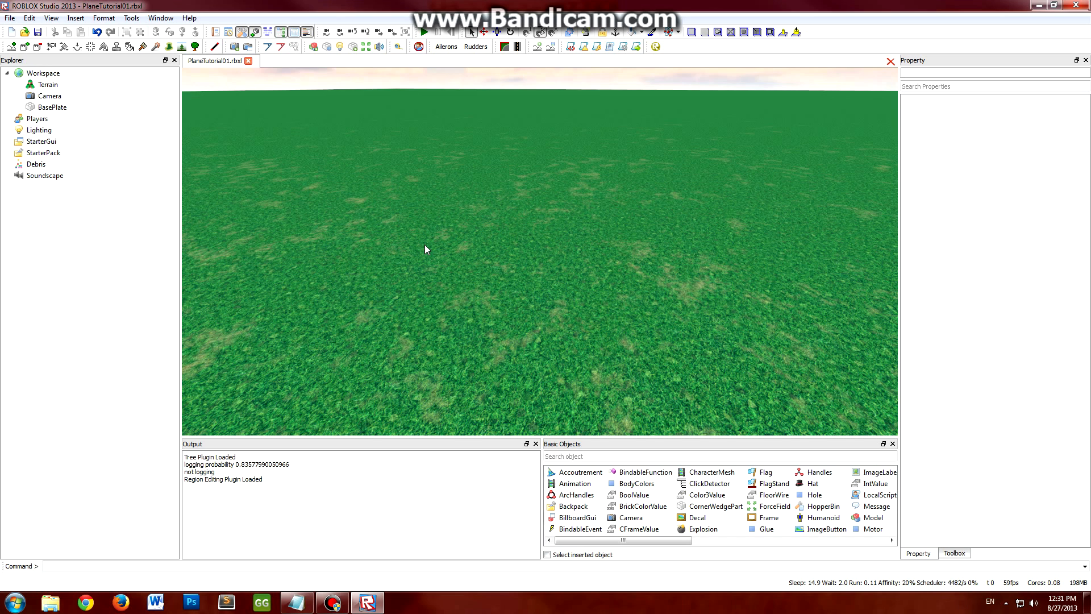
pyautogui.moveTo(455, 396)
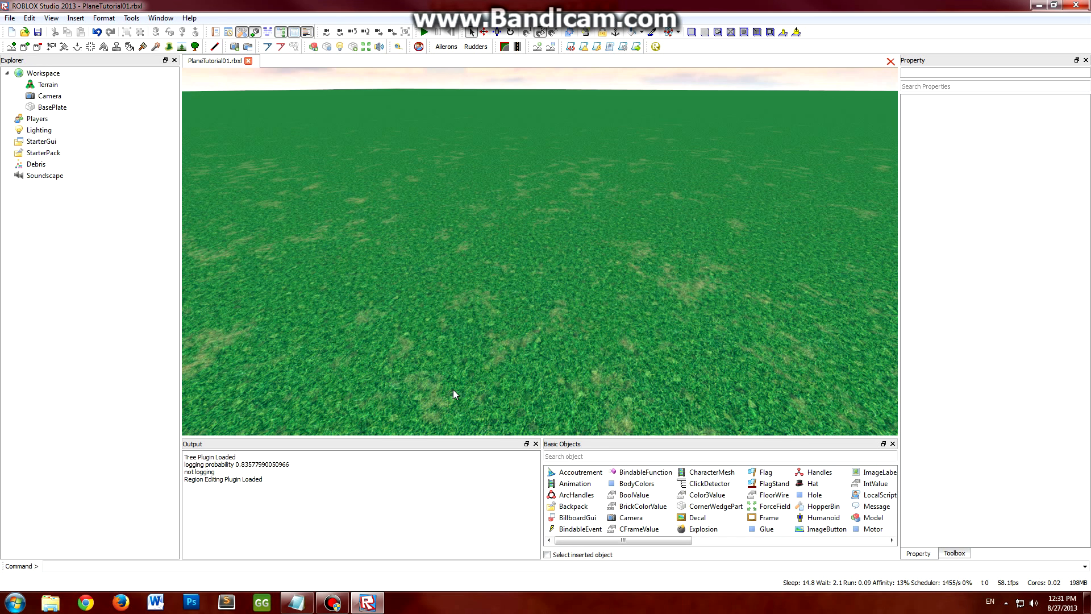
pyautogui.moveTo(464, 332)
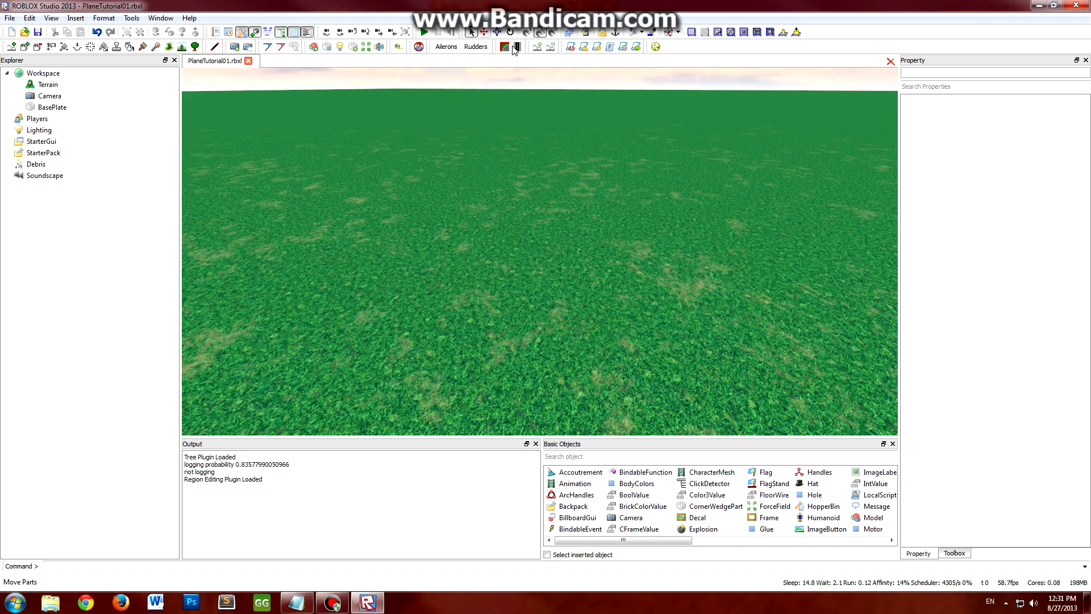
pyautogui.click(643, 506)
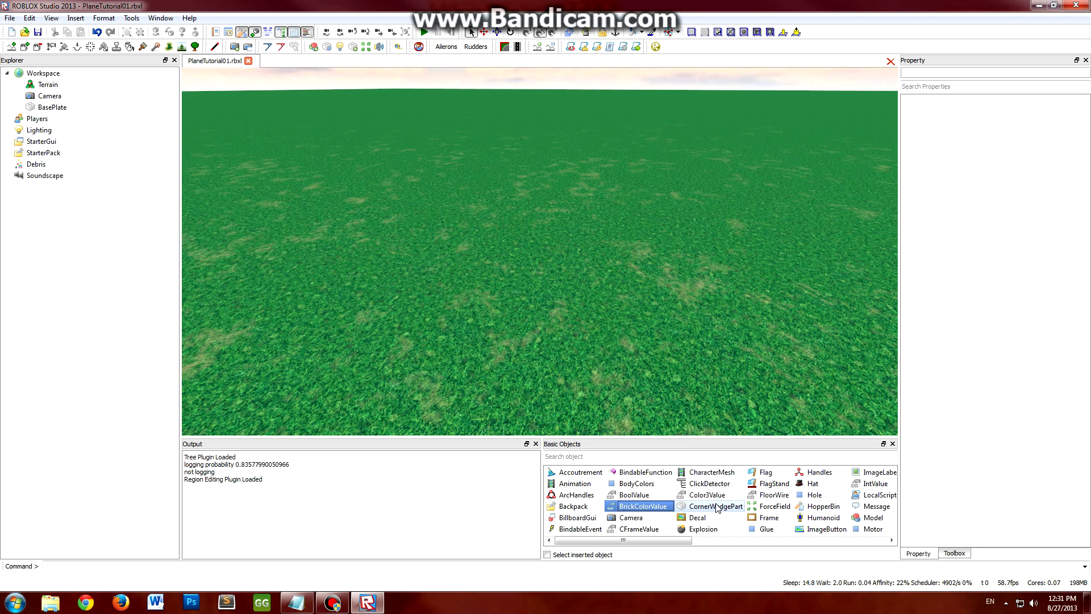
pyautogui.click(634, 495)
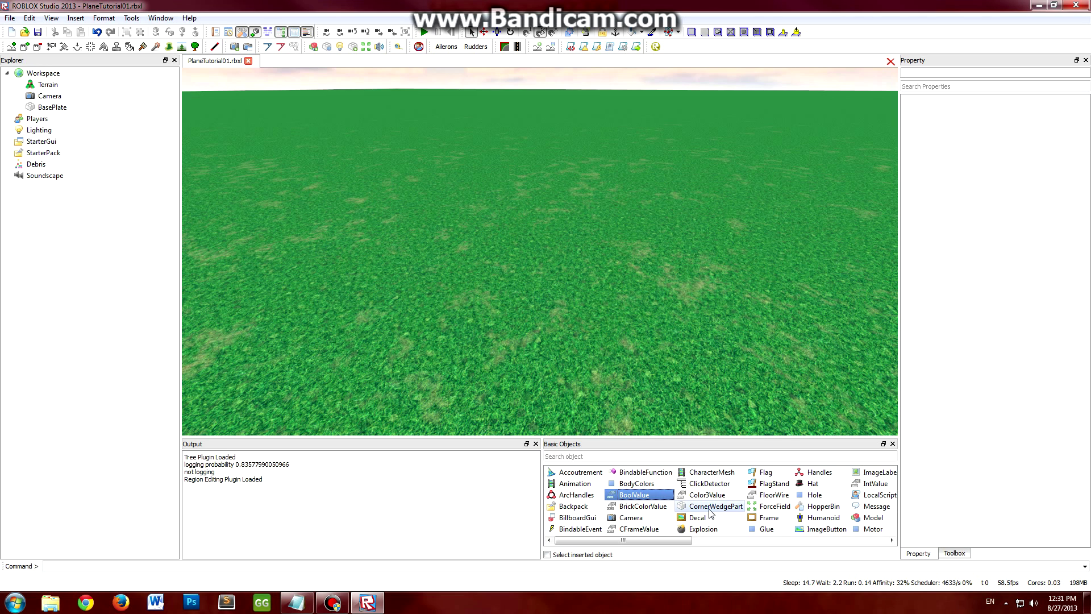
pyautogui.click(715, 506)
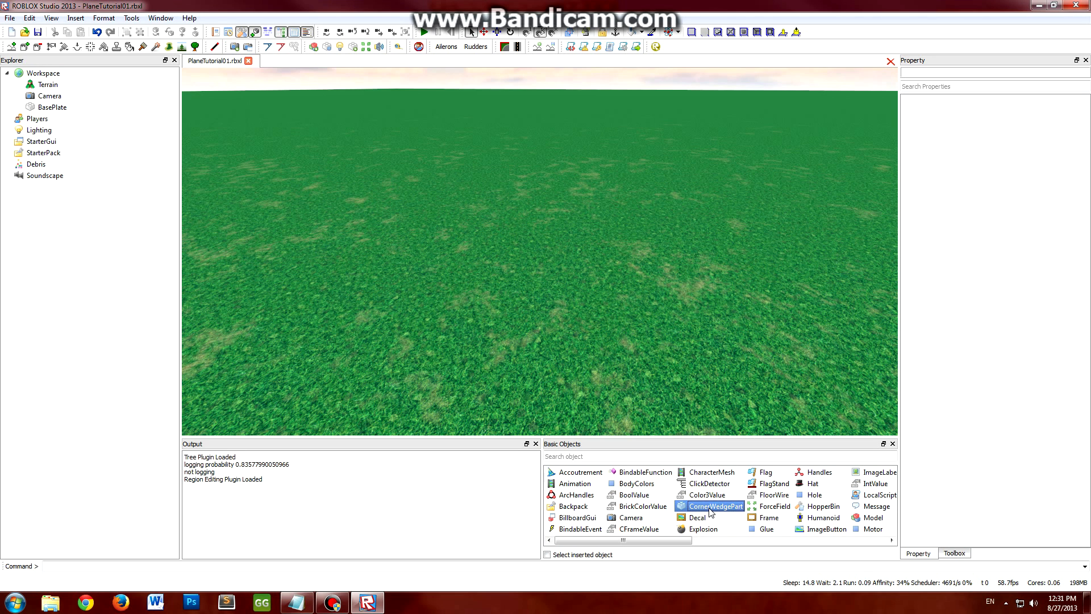
pyautogui.moveTo(715, 512)
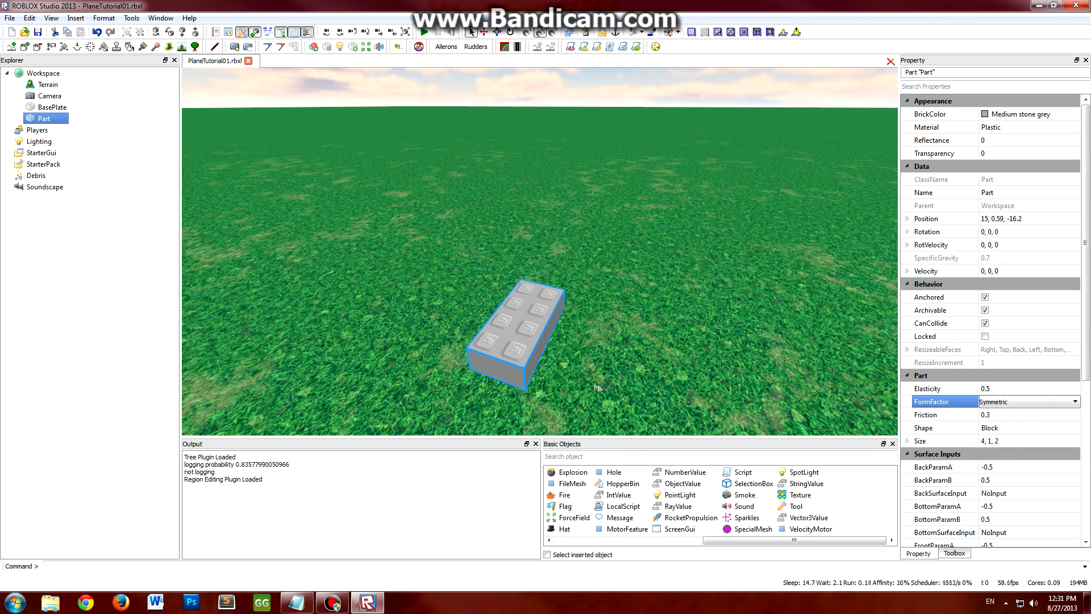
# Make the new block's surfaces smooth and shift it into position on the grass
pyautogui.scroll(-3)
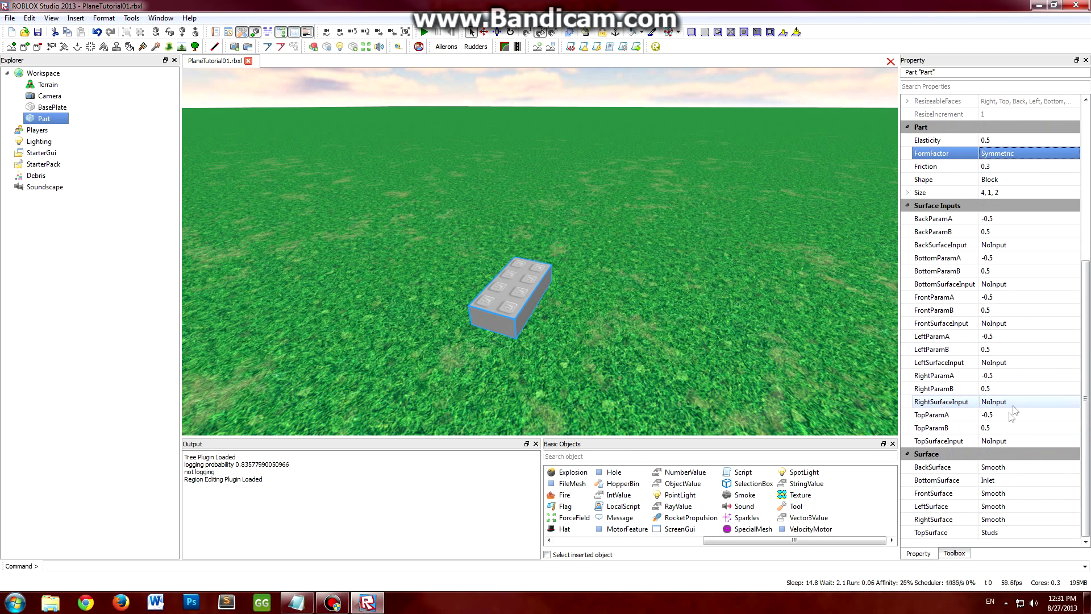
pyautogui.click(1017, 532)
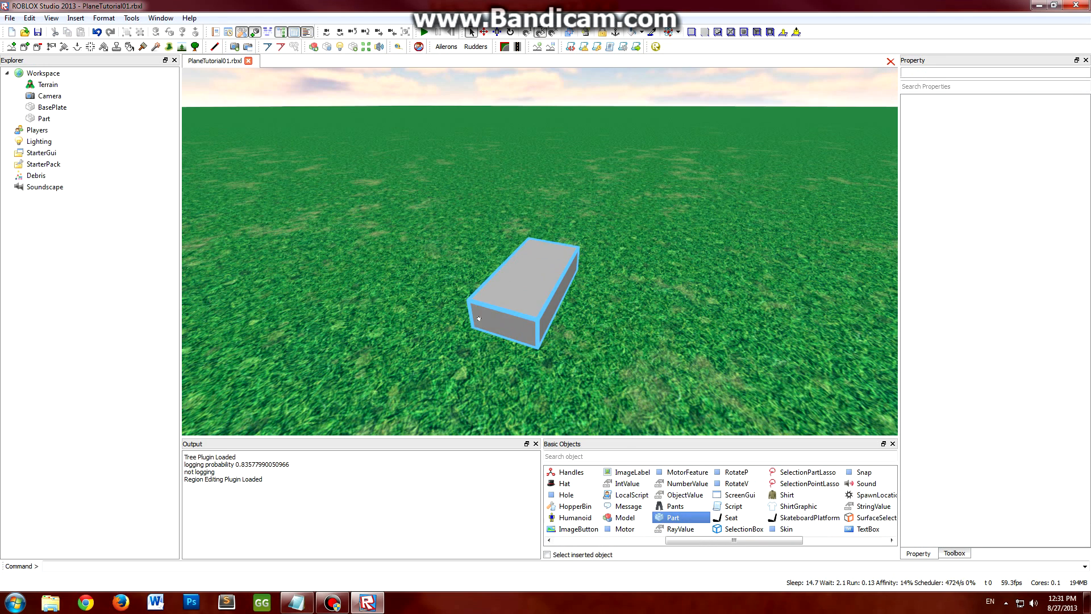
pyautogui.click(43, 119)
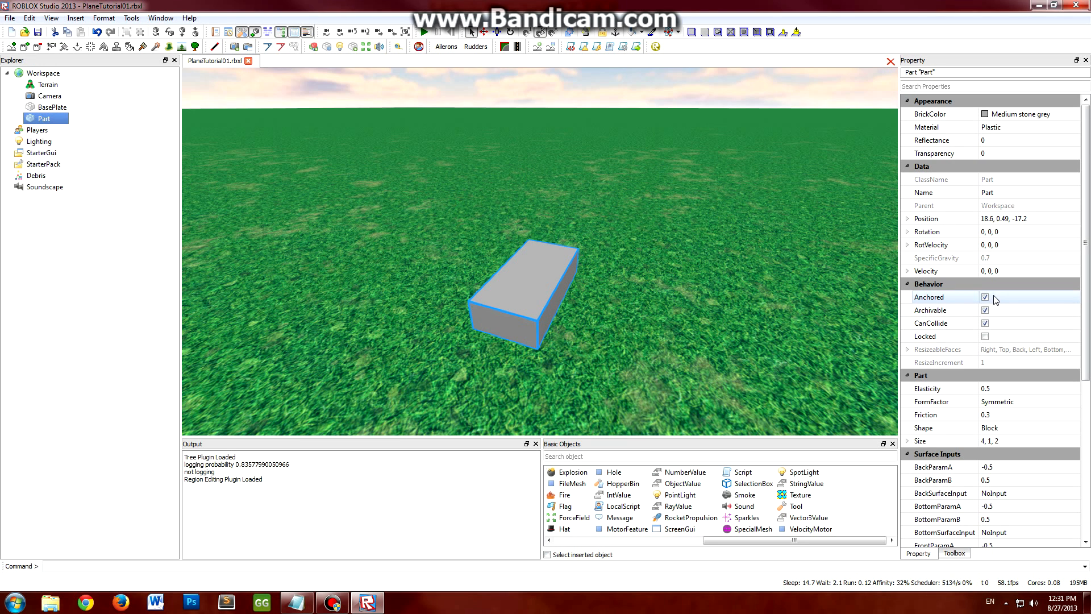
pyautogui.click(440, 257)
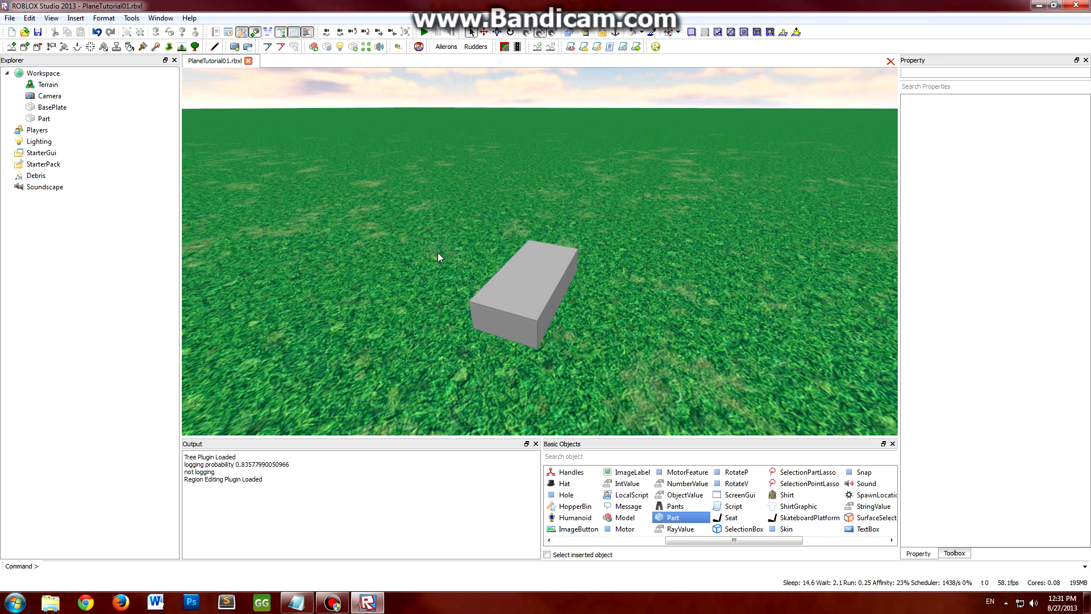
pyautogui.moveTo(453, 280)
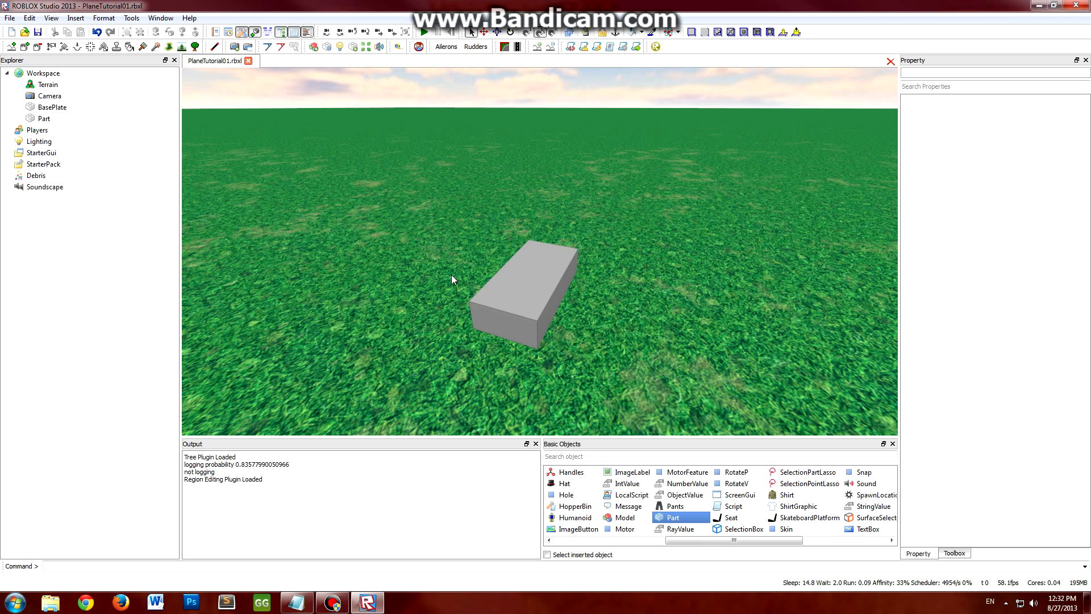
pyautogui.click(492, 252)
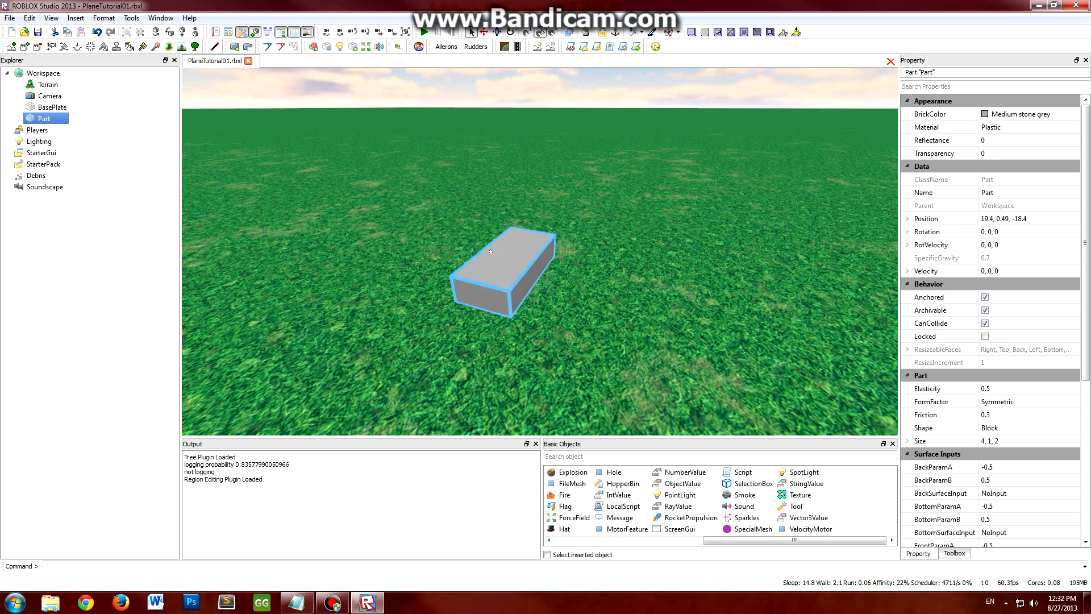
pyautogui.moveTo(501, 265); pyautogui.dragTo(571, 279)
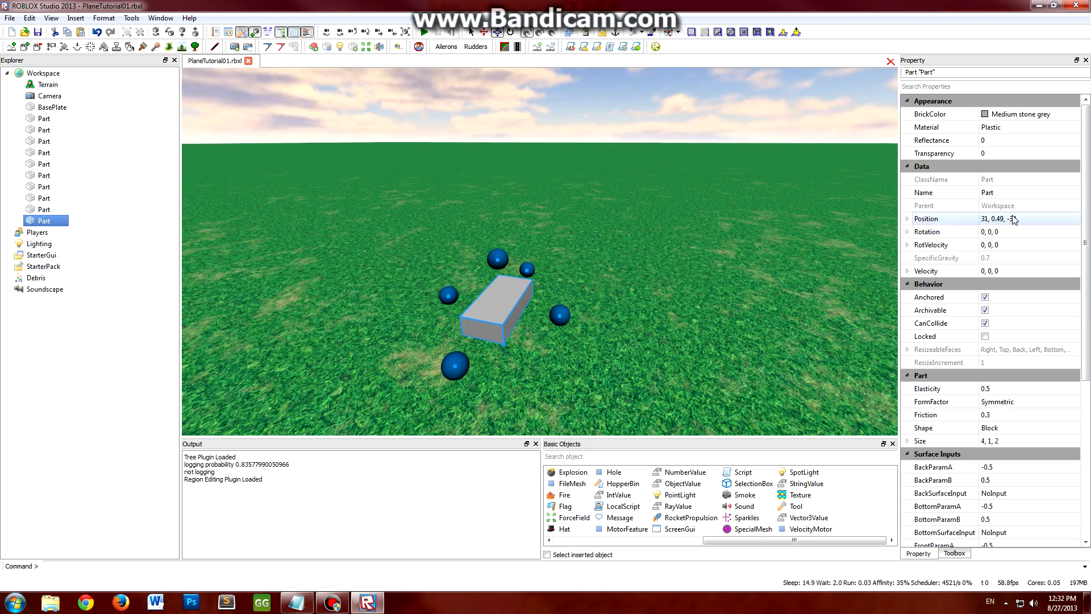
# Name the last duplicated block Engine
pyautogui.write('Engine')
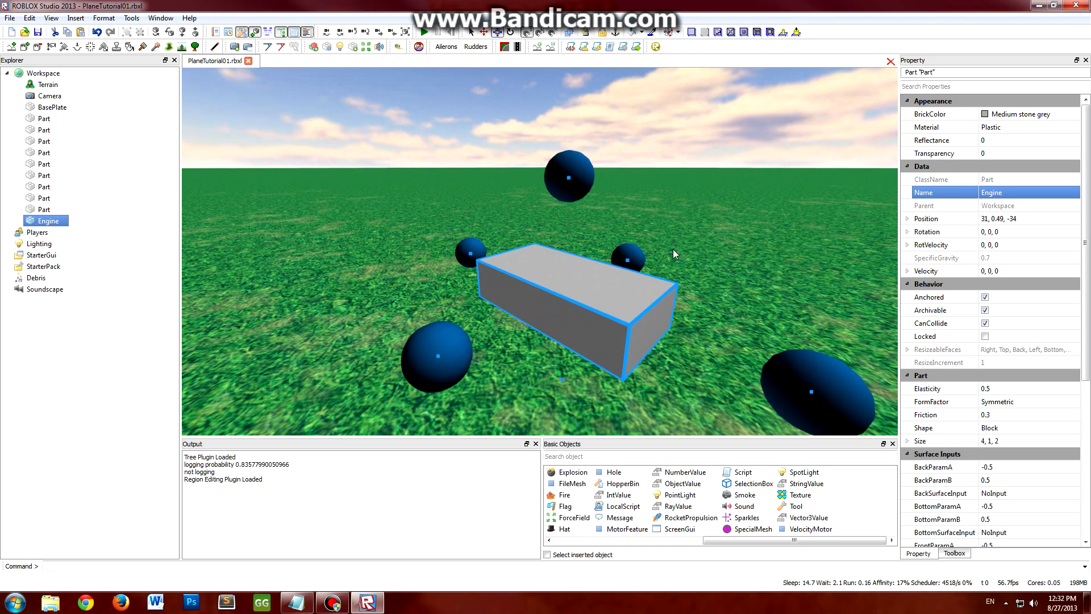
pyautogui.scroll(-3)
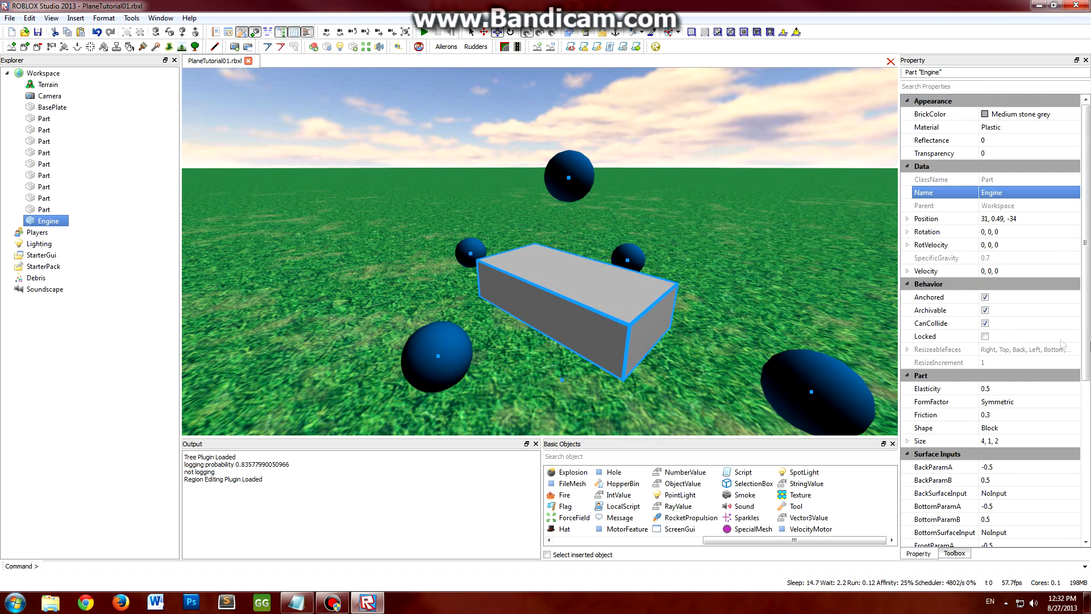
# Set the Engine block's FrontSurface to Hinge
pyautogui.scroll(-3)
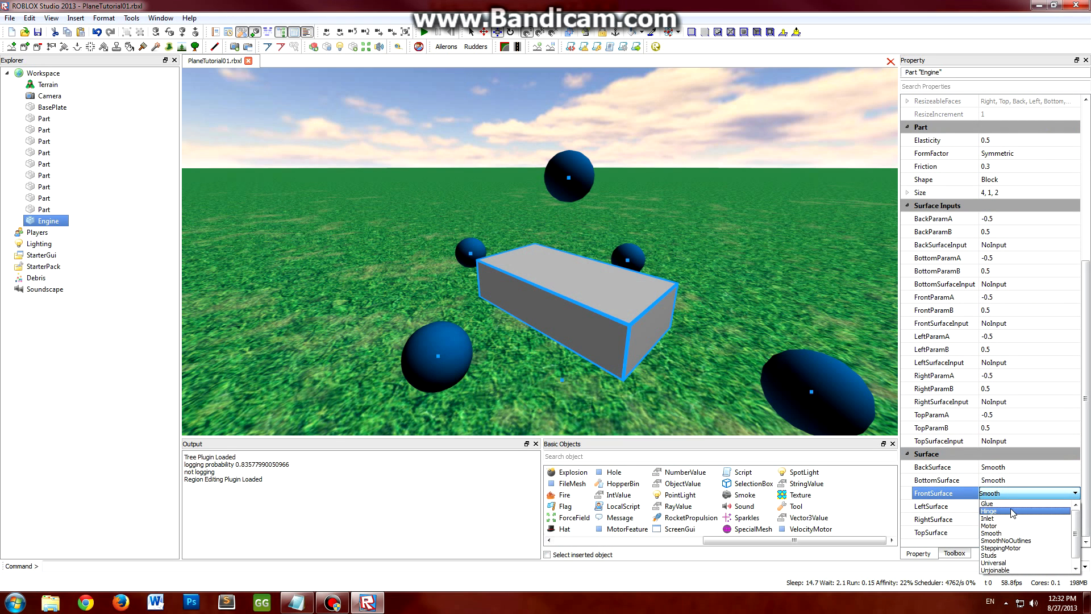
pyautogui.moveTo(1019, 505)
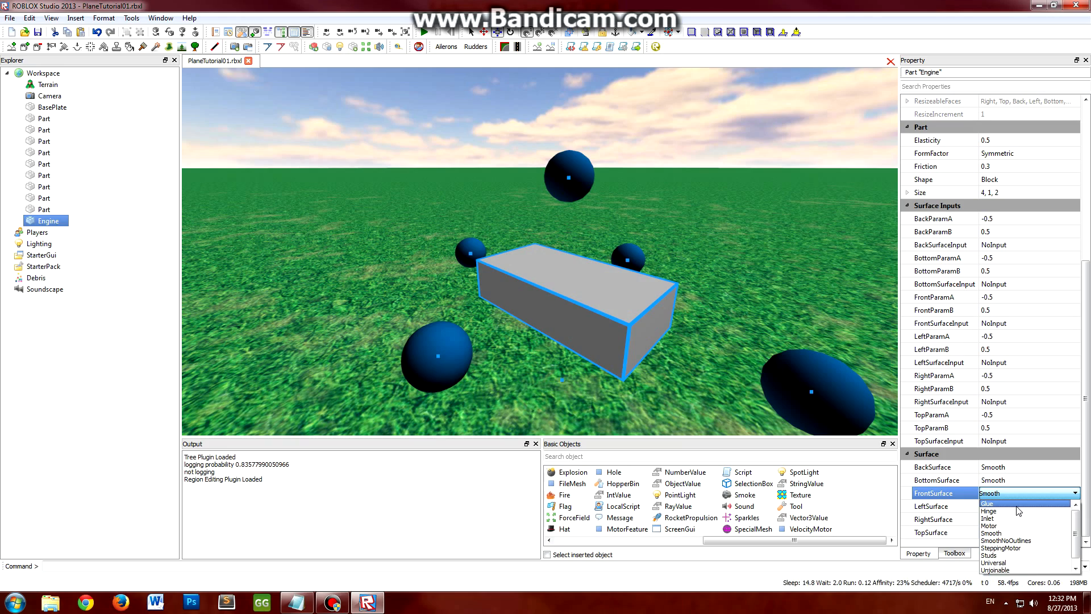
pyautogui.click(989, 511)
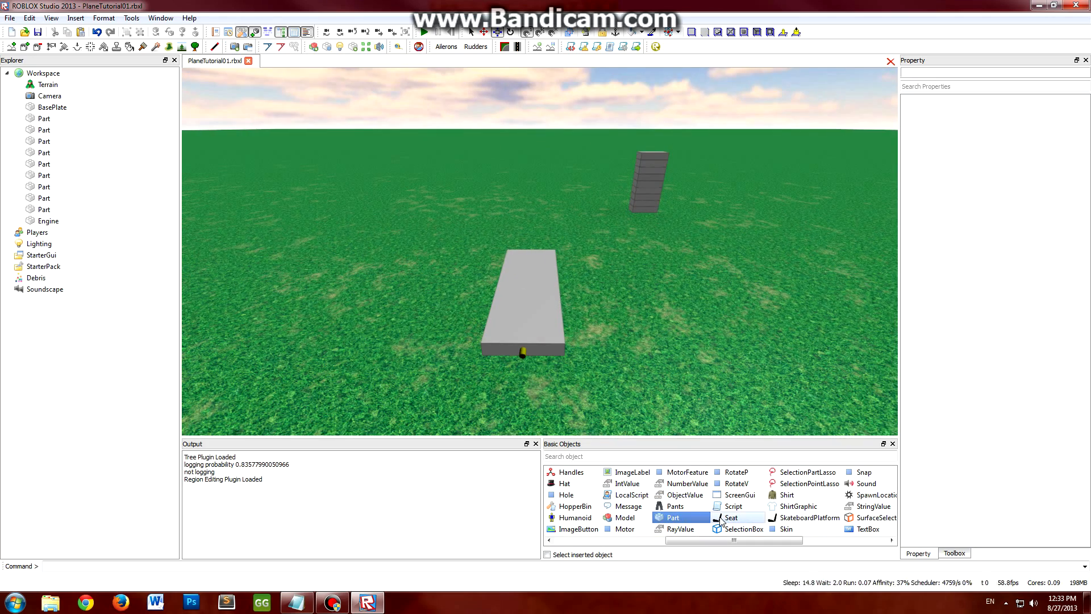
# Insert a Seat, colour it Bright red and make its top and bottom surfaces smooth
pyautogui.click(732, 518)
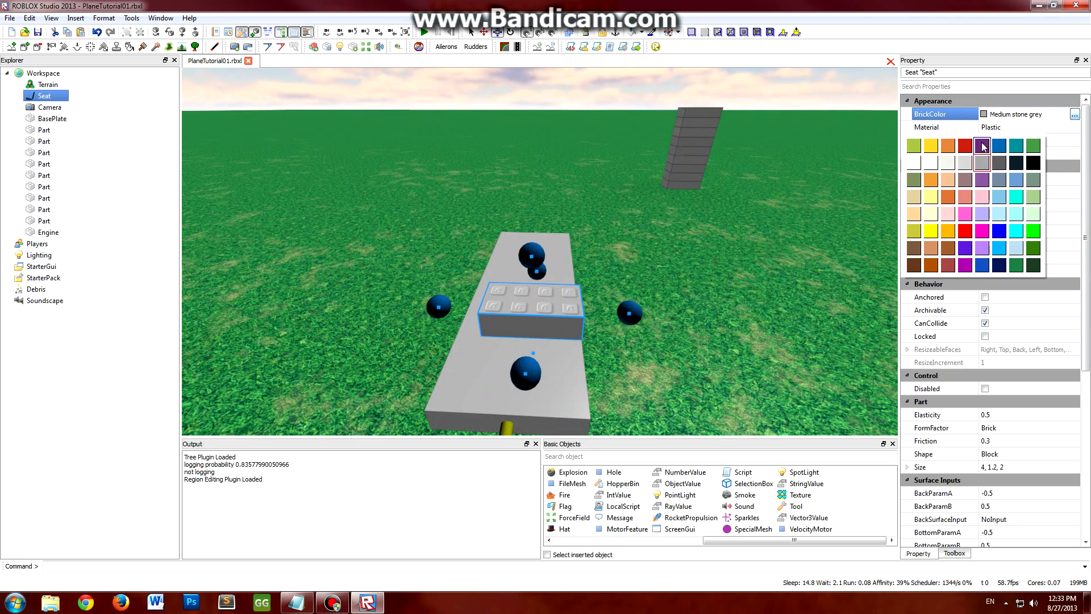
pyautogui.click(966, 145)
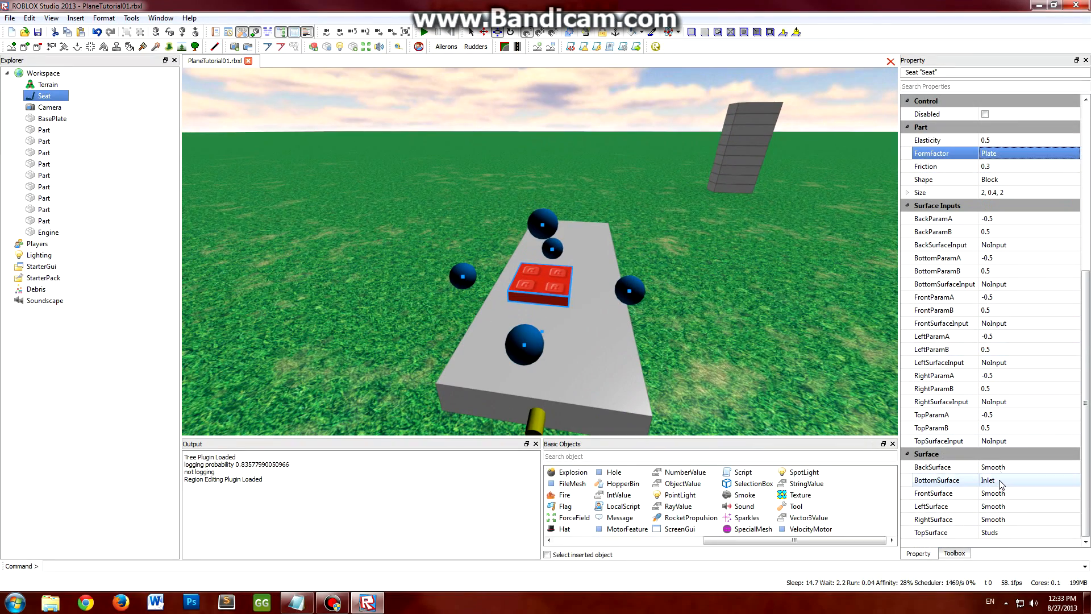
pyautogui.click(1029, 532)
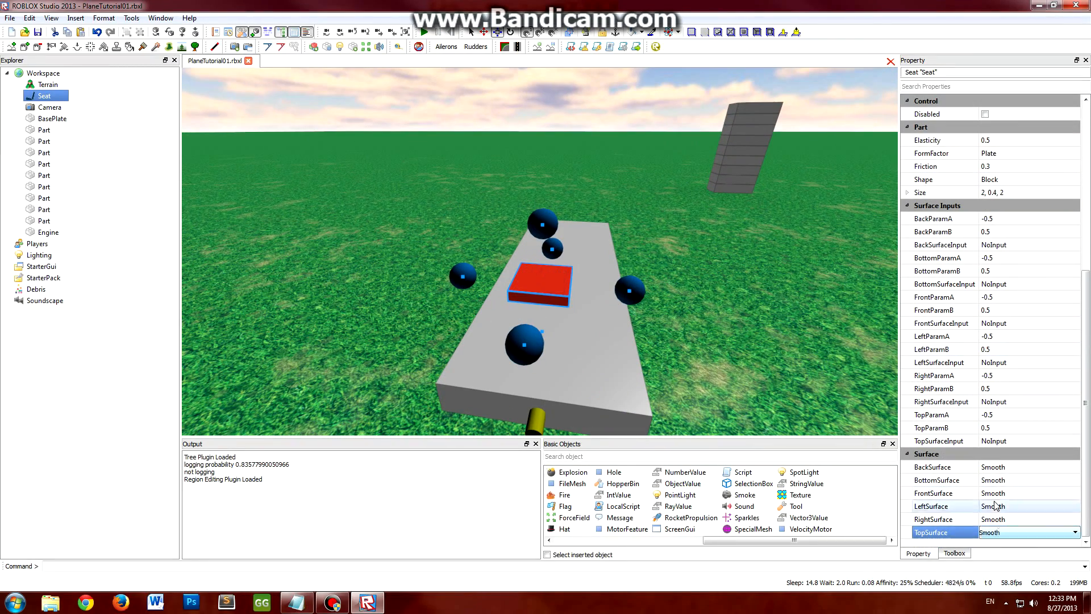
pyautogui.click(1030, 494)
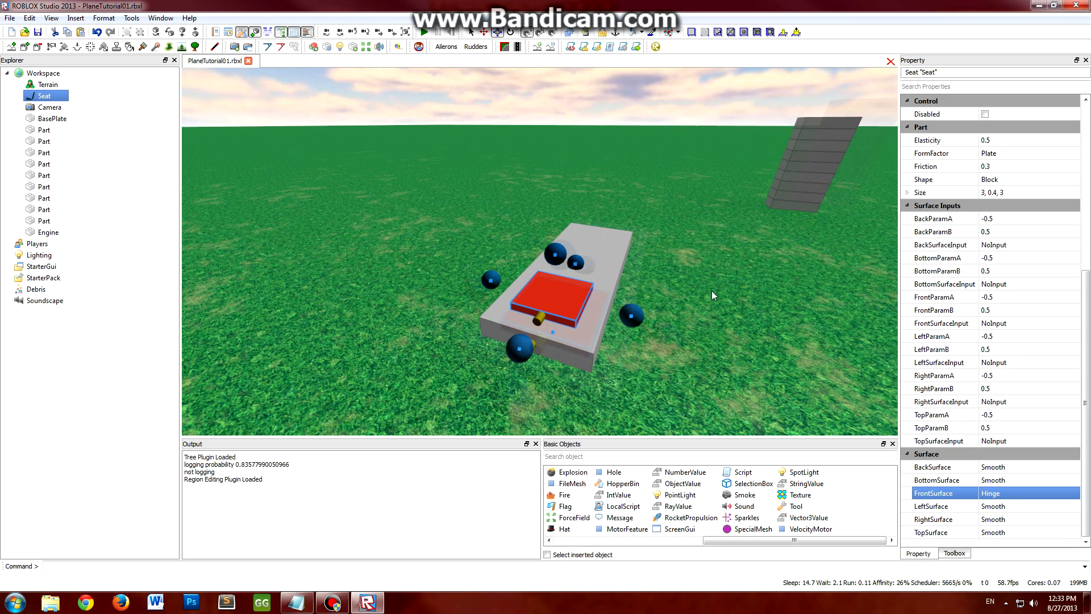
pyautogui.click(1028, 492)
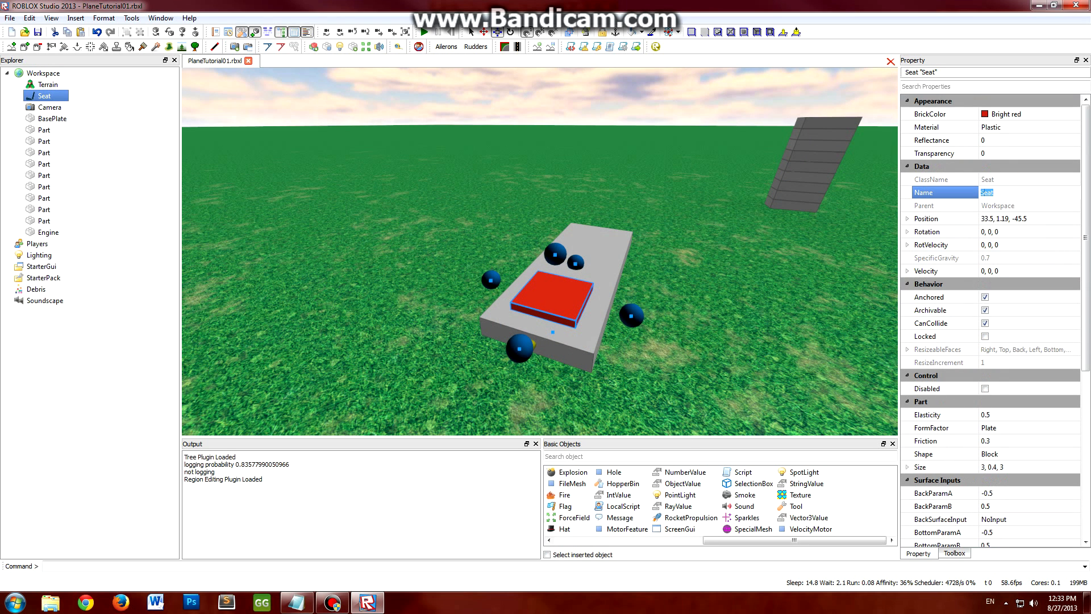
# Name the seat PilotSeat
pyautogui.write('PilotSeat')
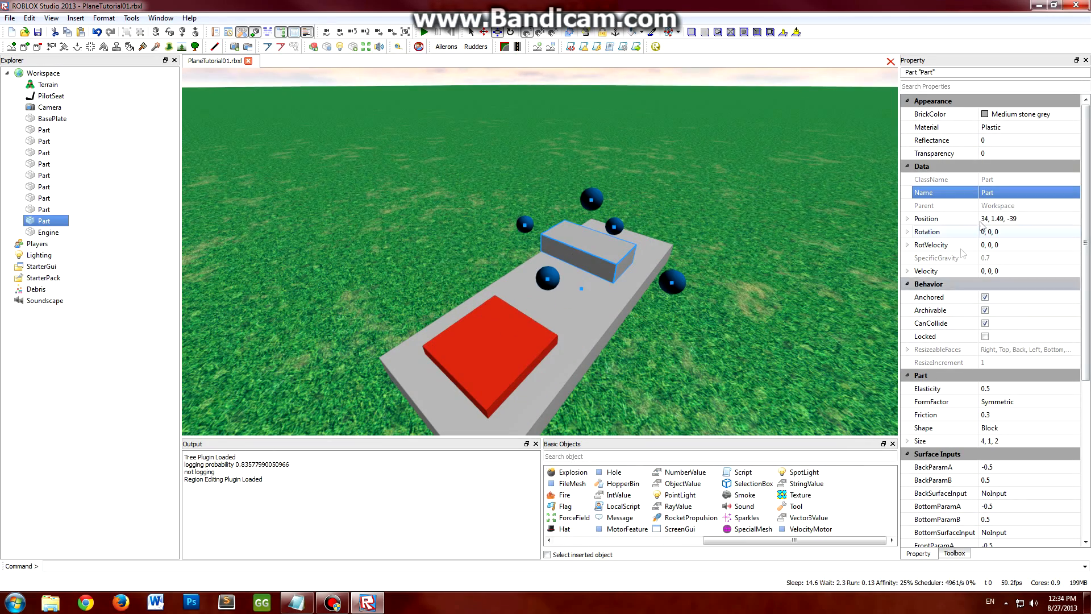
# Name the small grey block View
pyautogui.write('View')
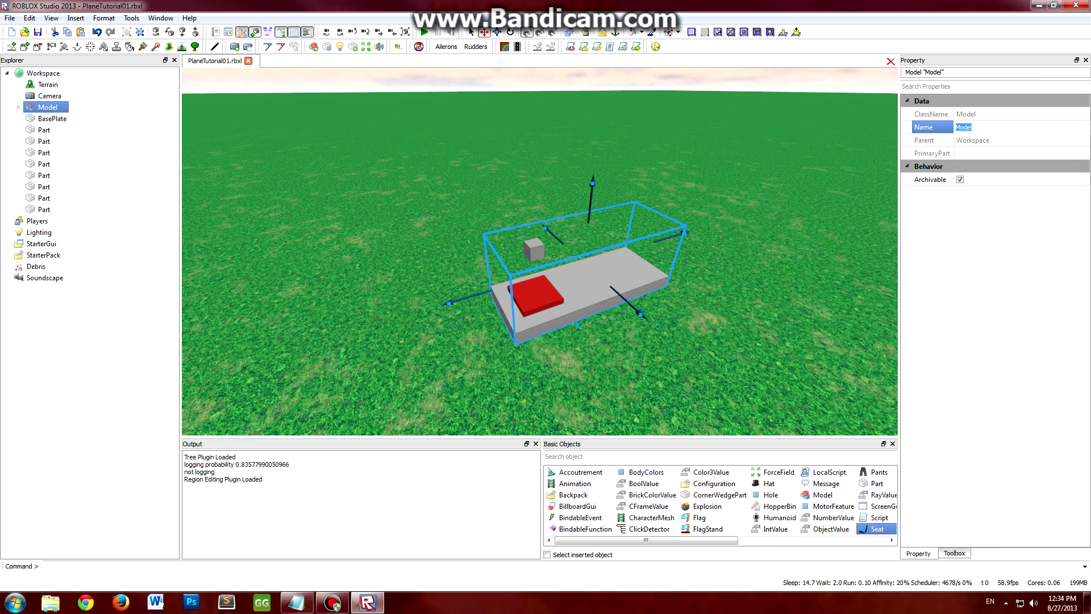
# Name the grouped model Functions
pyautogui.write('Functions')
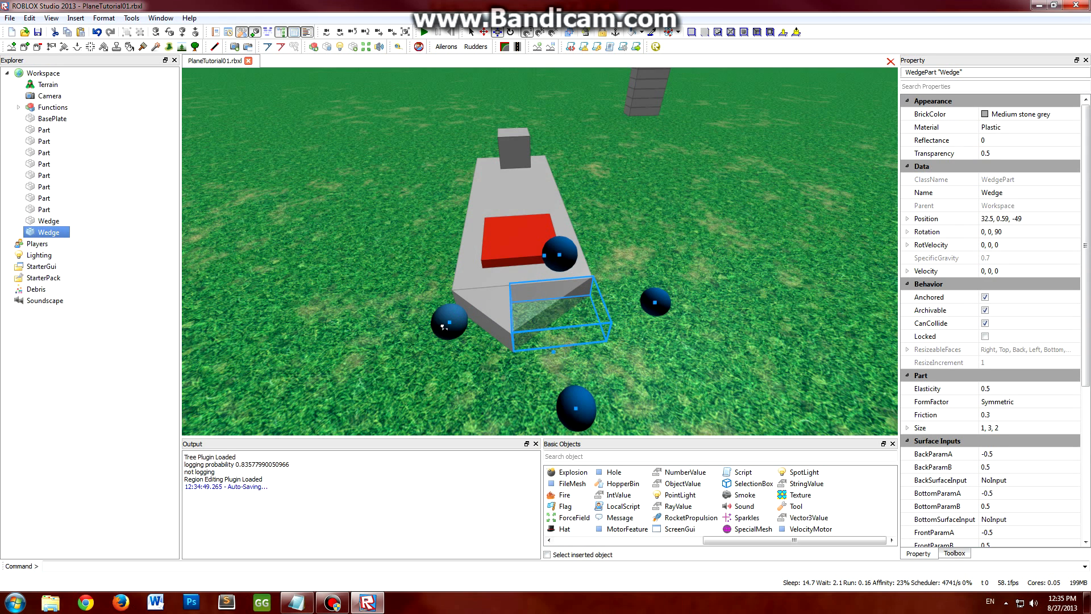
# Select Functions in Explorer, expand it to reveal PilotSeat, Engine and View, then deselect
pyautogui.click(52, 107)
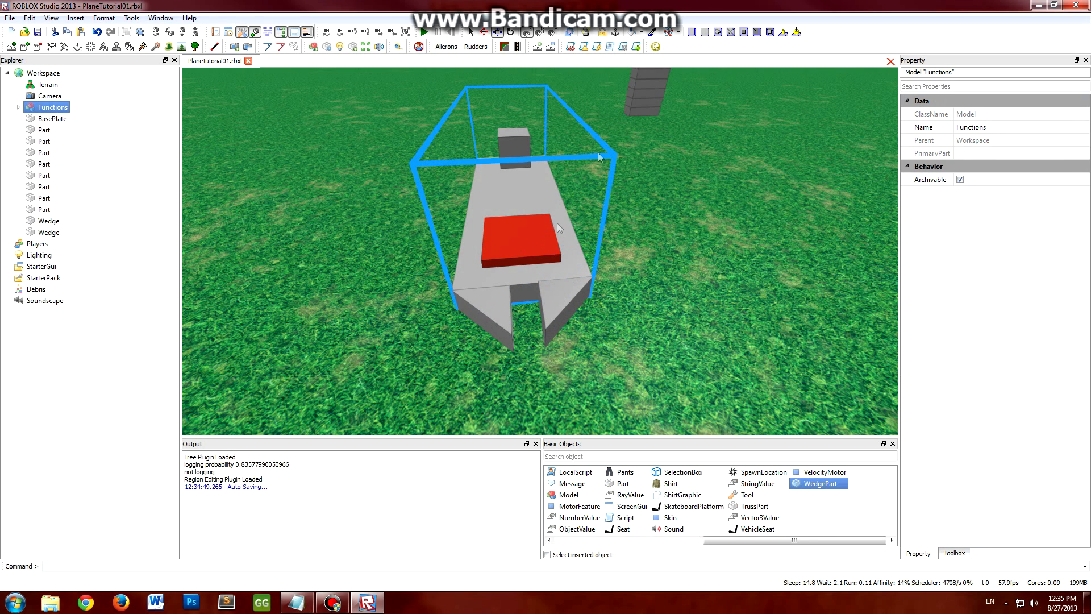
pyautogui.moveTo(87, 89)
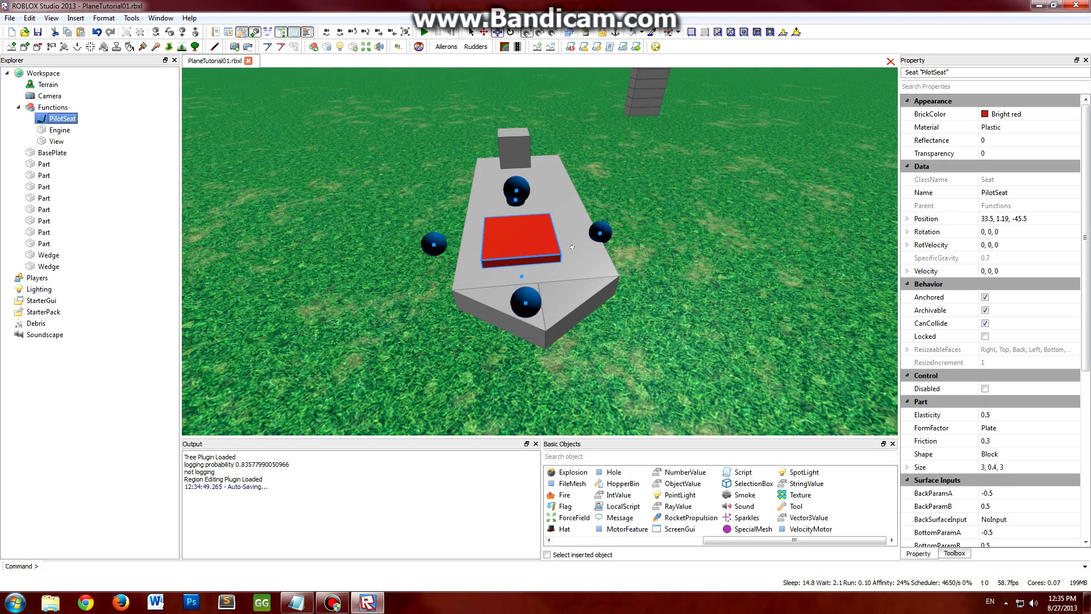
pyautogui.click(984, 152)
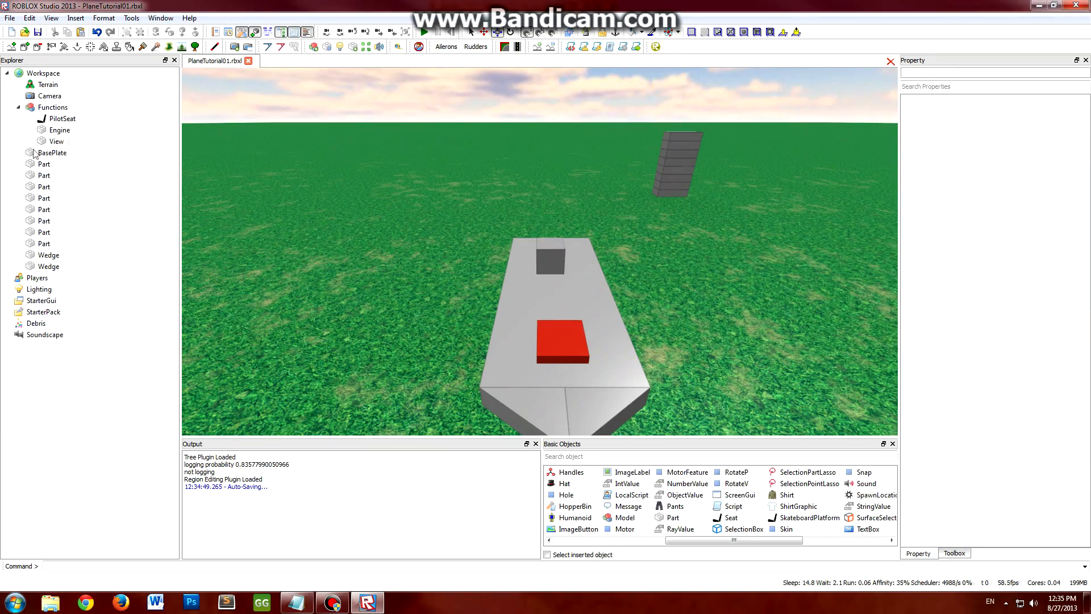
pyautogui.click(43, 187)
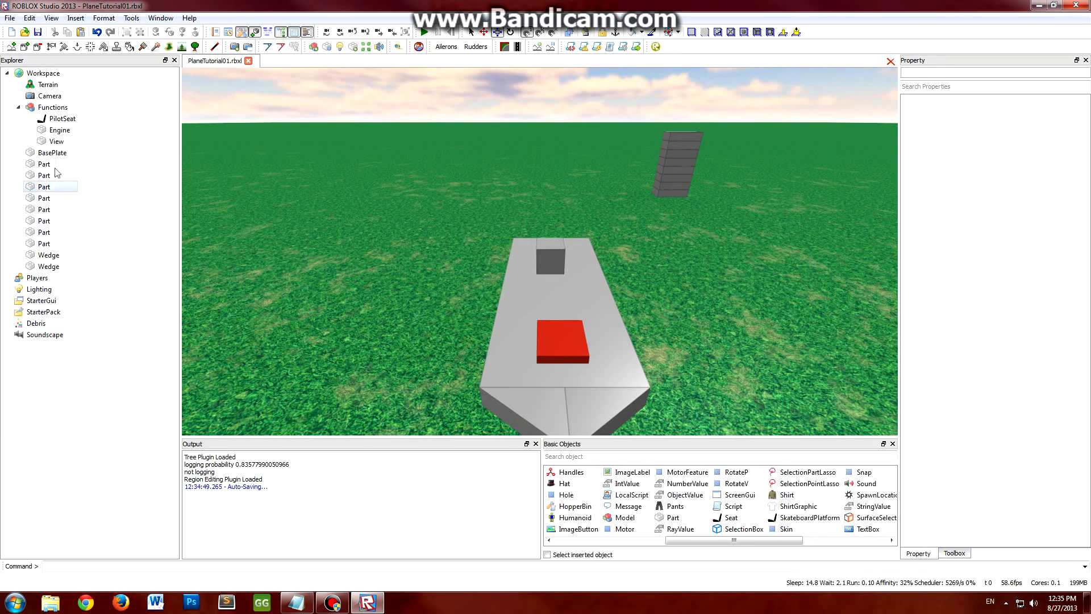
# Insert a WedgePart as the first grey wing piece beside the plane body
pyautogui.click(57, 141)
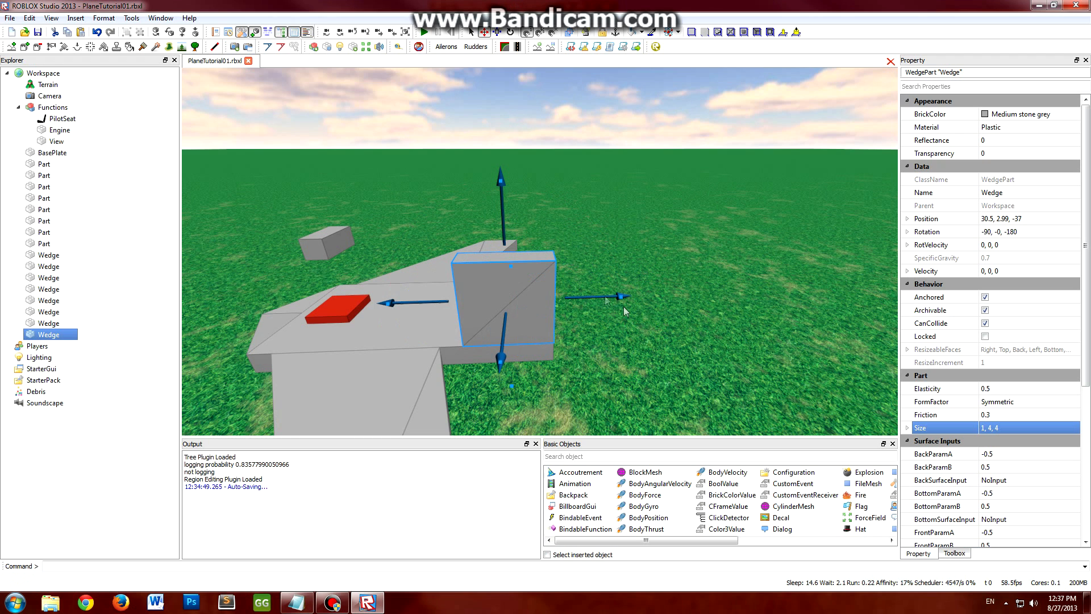
# Drag the last tail wedge into place and group the body parts with Ctrl+G
pyautogui.moveTo(595, 296); pyautogui.dragTo(702, 293)
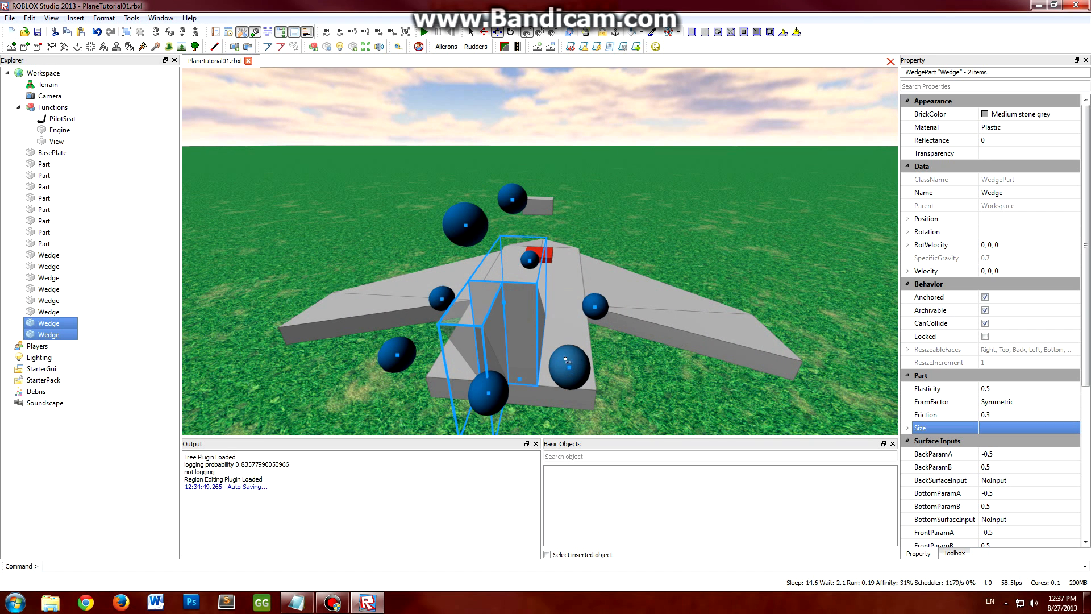
pyautogui.click(920, 428)
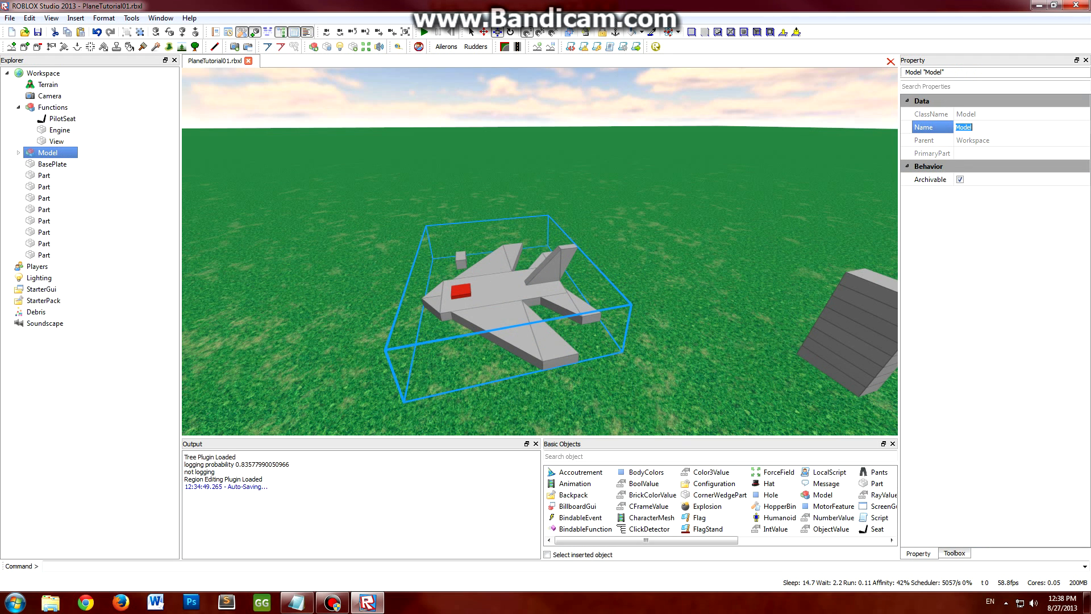
# Rename the body group 'Parts', rename the combined model 'Plane' and expand it
pyautogui.write('Parts')
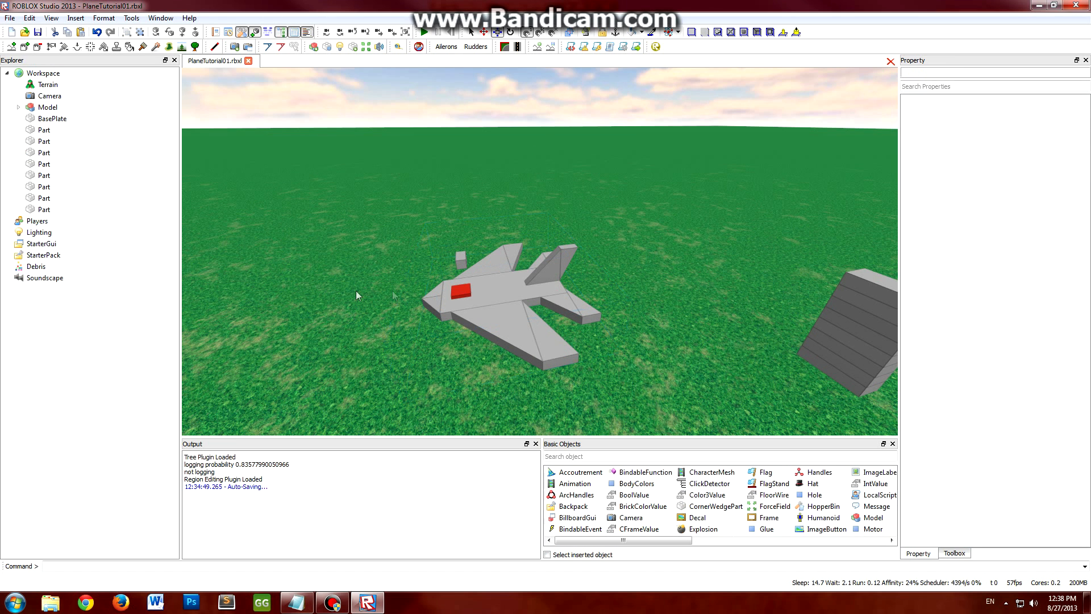
pyautogui.click(48, 107)
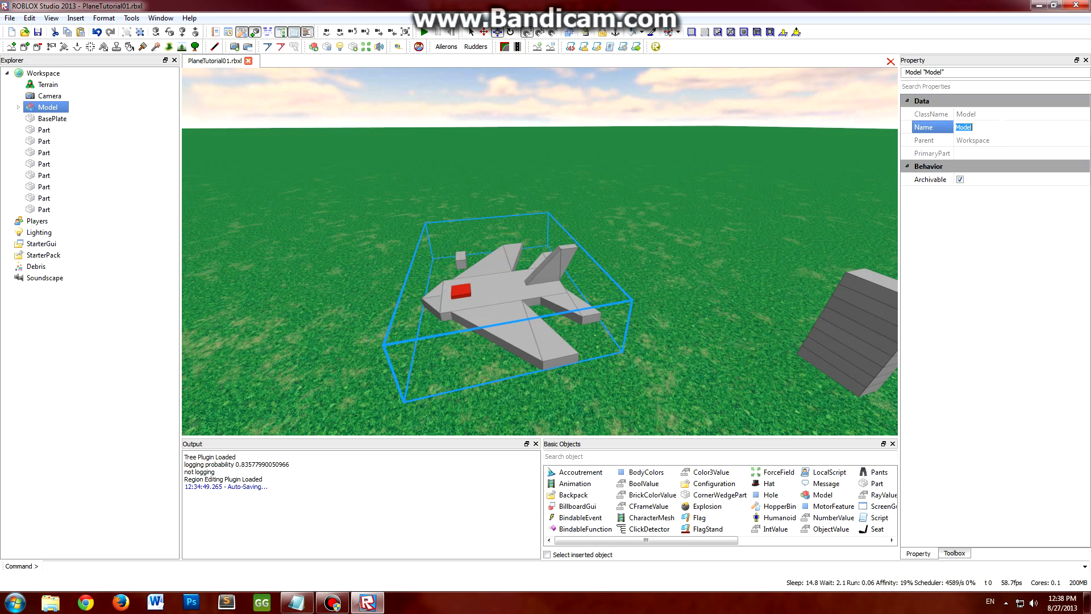
pyautogui.write('Plane')
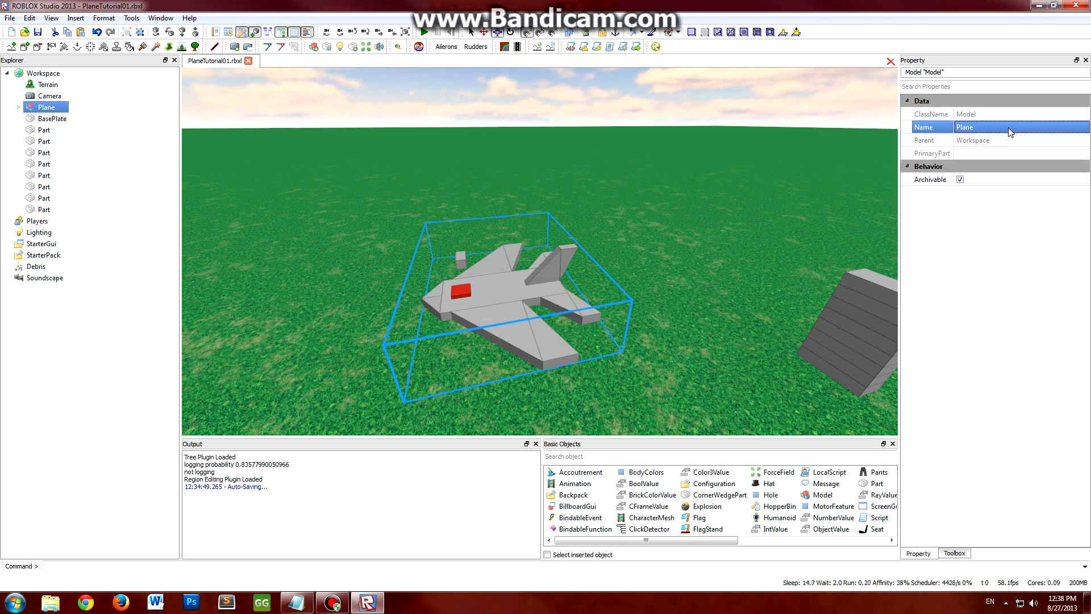
pyautogui.click(17, 107)
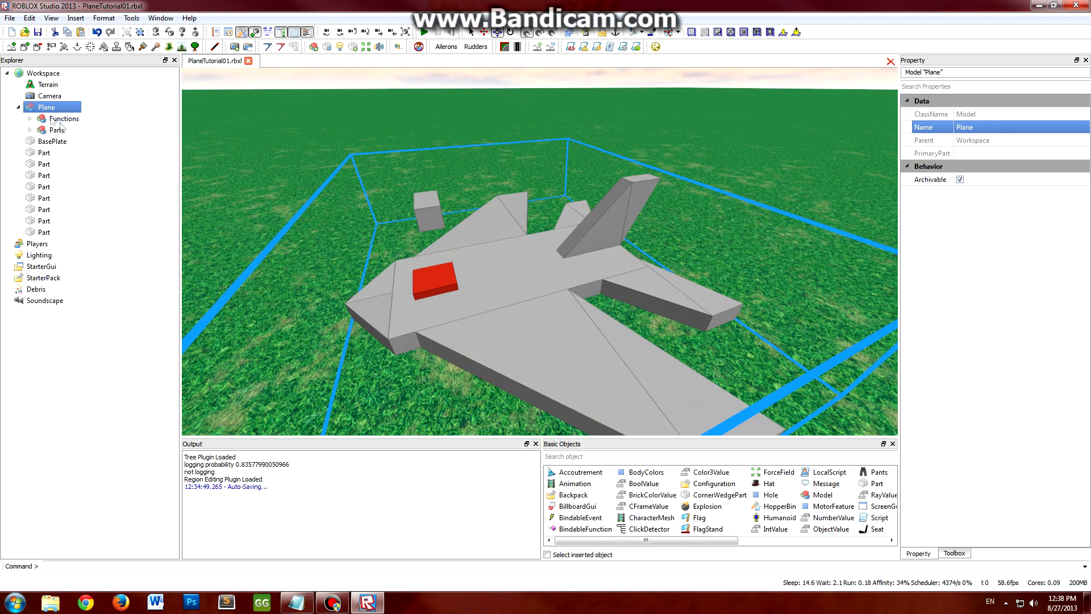
pyautogui.moveTo(32, 123)
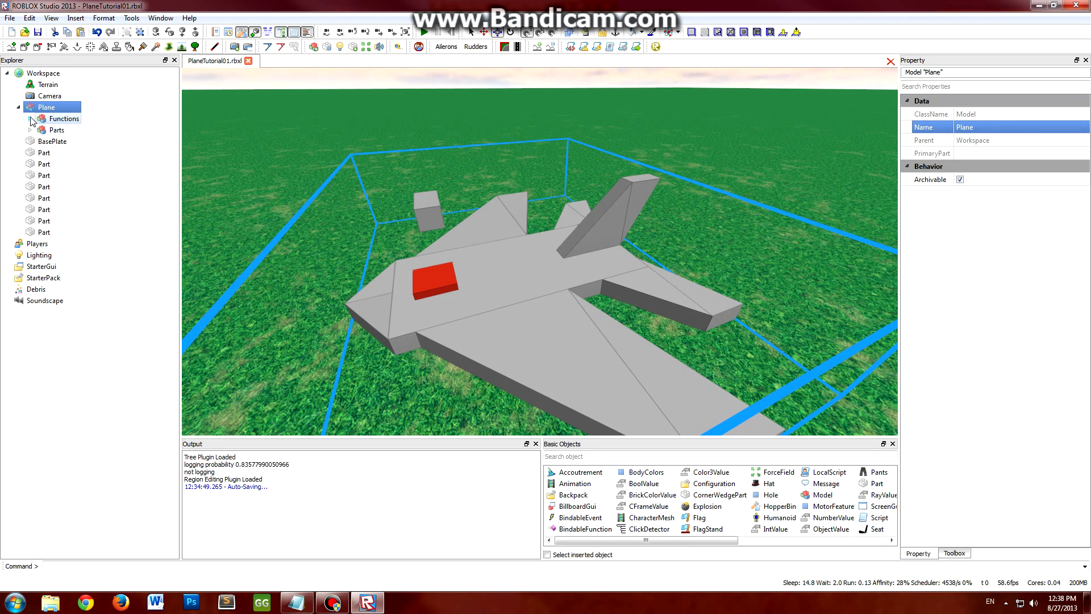
# Expand Functions under Plane and select PilotSeat, then View, to check them
pyautogui.click(61, 118)
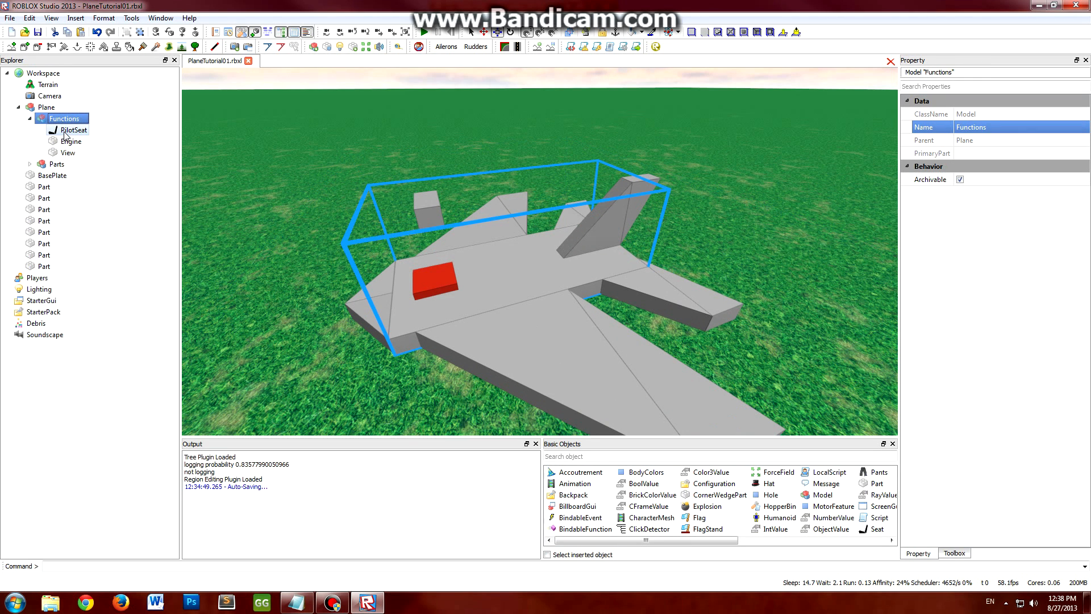
pyautogui.click(74, 129)
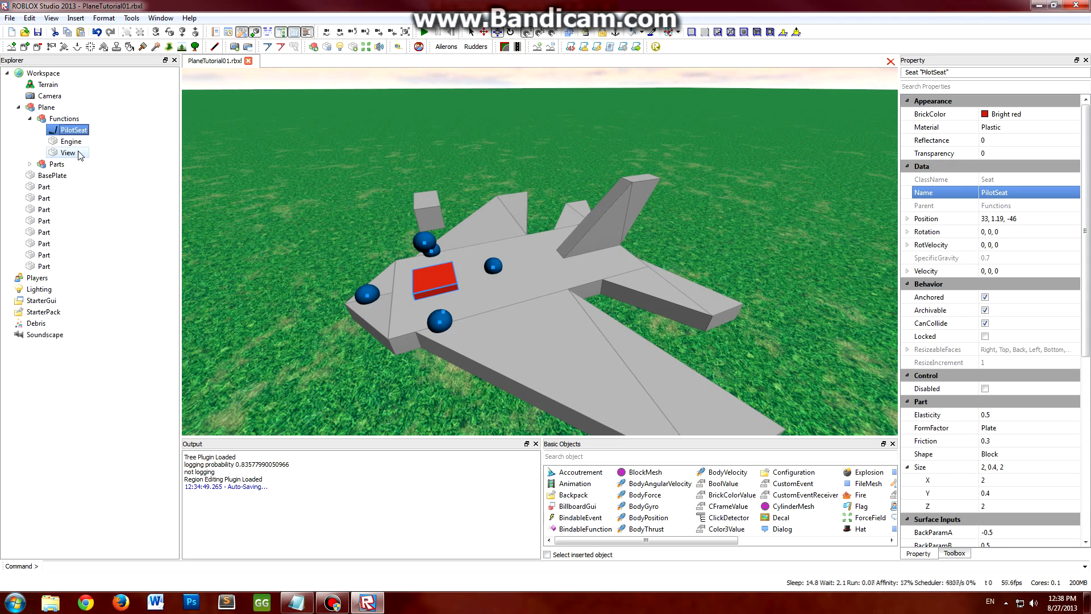
pyautogui.click(73, 152)
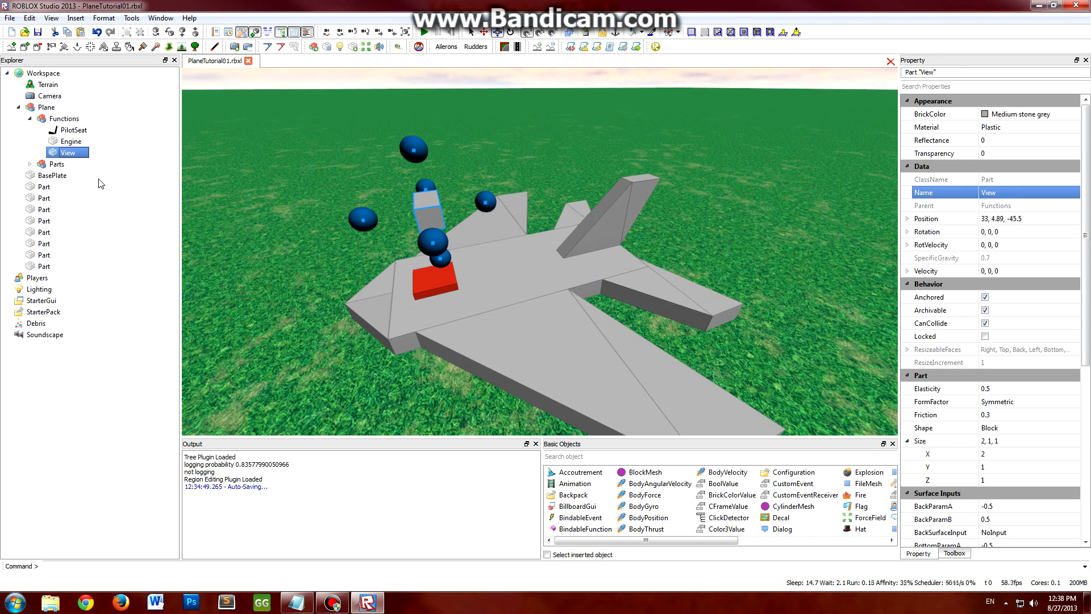